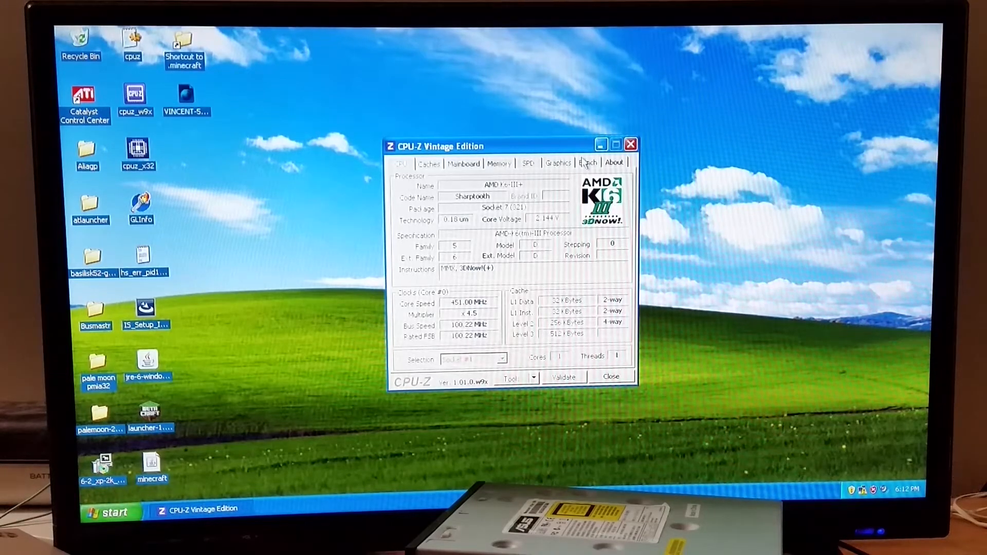
Start the CPU-Z benchmark for the AMD K6-III+ from the Bench page.
{"action": "left_click", "coordinate": [586, 163]}
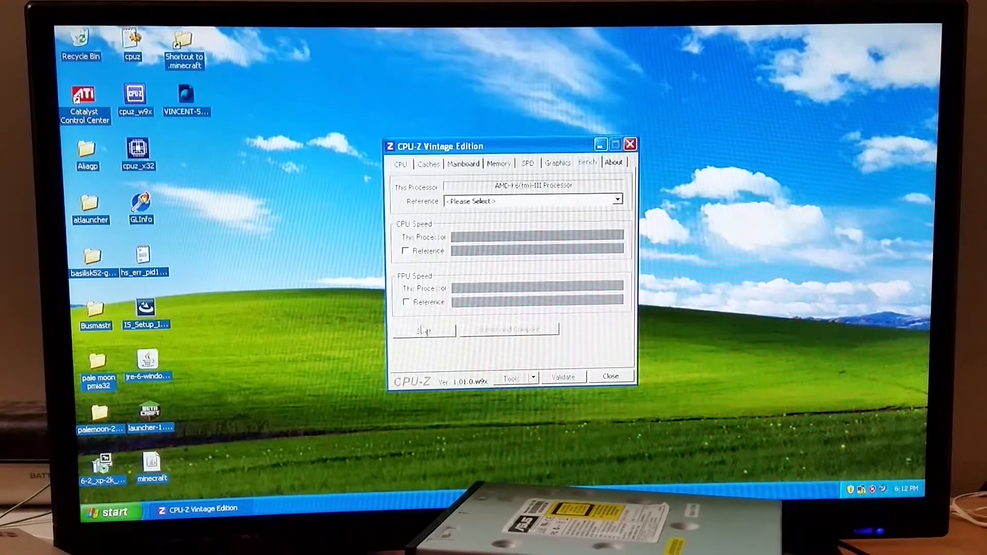
{"action": "left_click", "coordinate": [424, 330]}
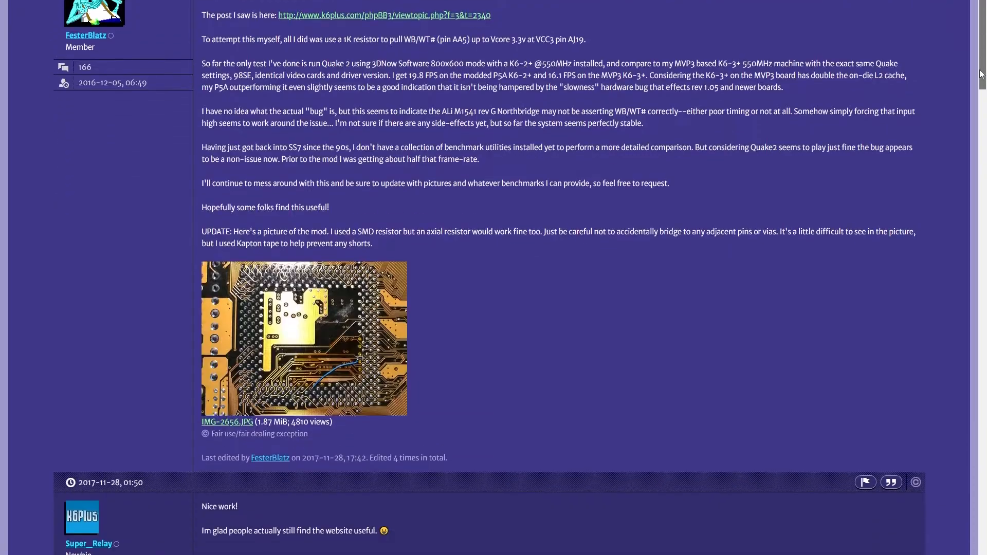
Scroll the Vogons resistor-mod thread past the photo to the VCC3 replies.
{"action": "scroll", "scroll_direction": "down", "scroll_amount": 3}
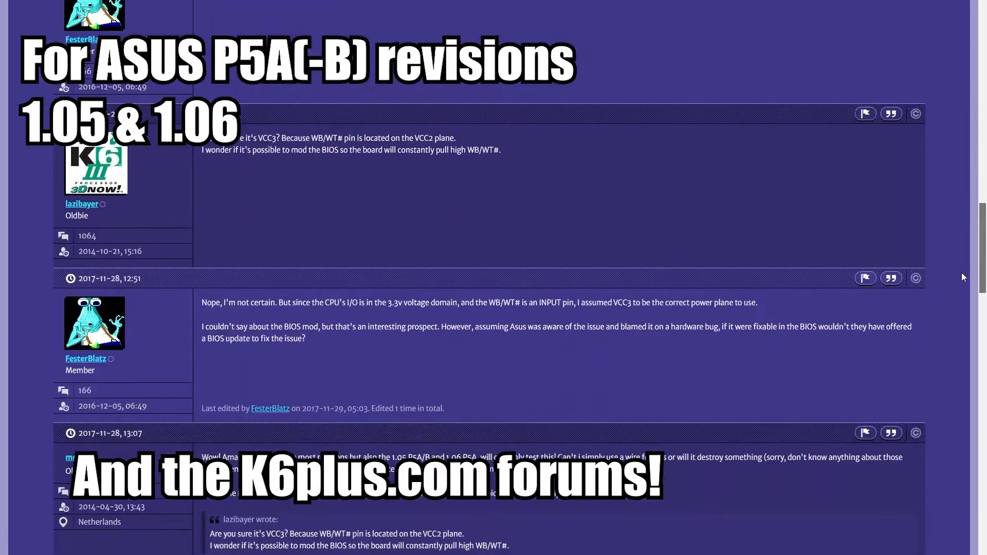
{"action": "scroll", "scroll_direction": "down", "scroll_amount": 3}
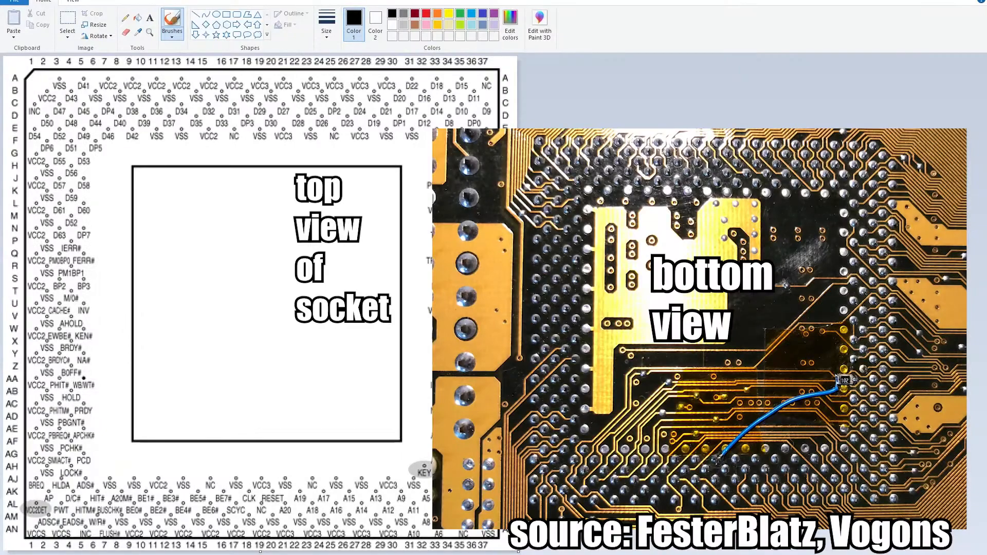
Draw a line and resistor zigzag from the WB/WT# pin on the socket pinout.
{"action": "left_click_drag", "start_coordinate": [76, 377], "coordinate": [148, 378]}
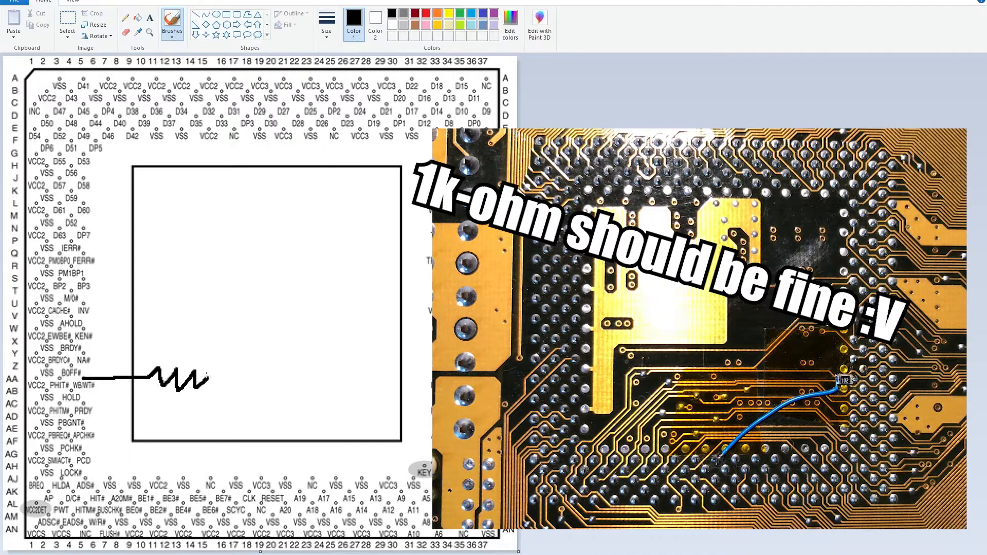
{"action": "left_click_drag", "start_coordinate": [204, 381], "coordinate": [259, 453]}
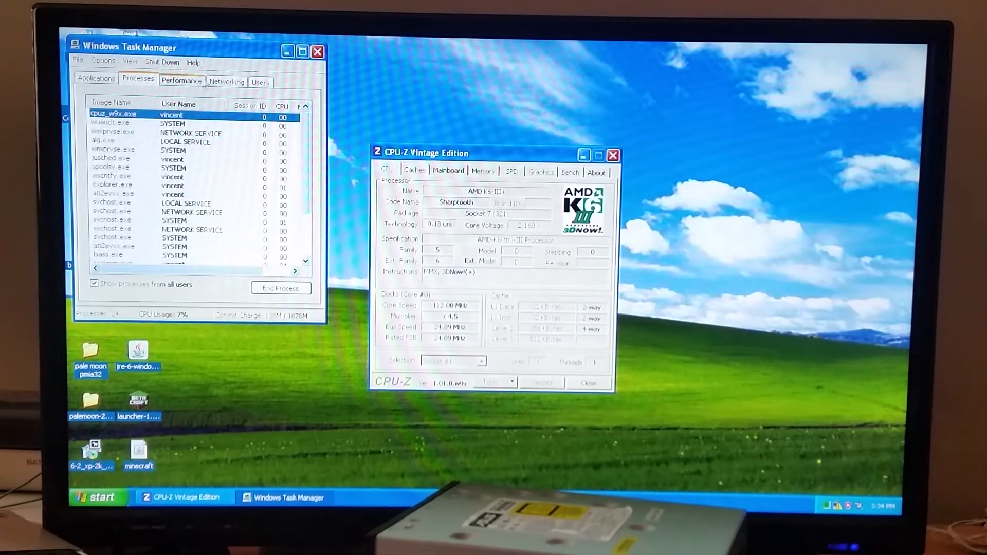
Check Task Manager's performance graphs, close it, and start CPU-Z's benchmark.
{"action": "left_click", "coordinate": [181, 80]}
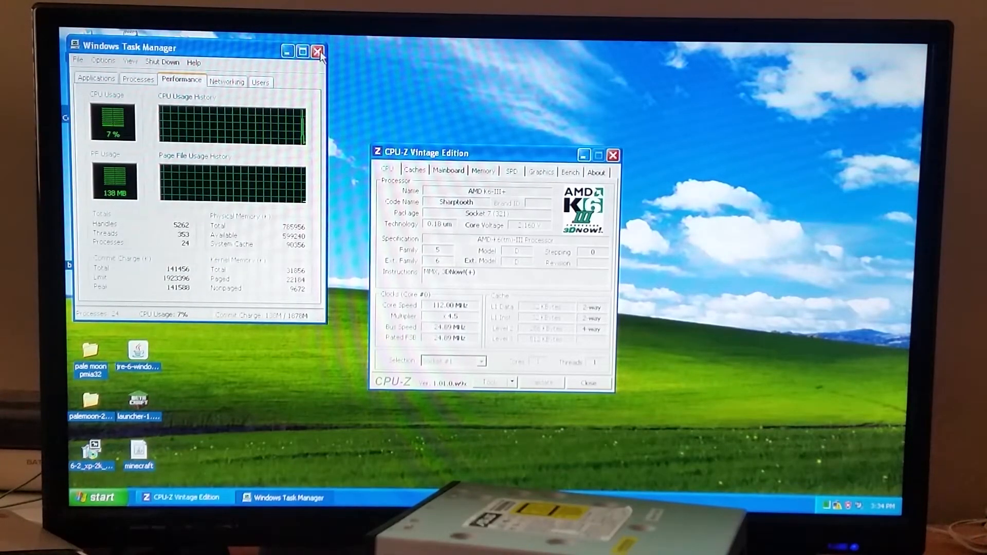
{"action": "left_click", "coordinate": [317, 51]}
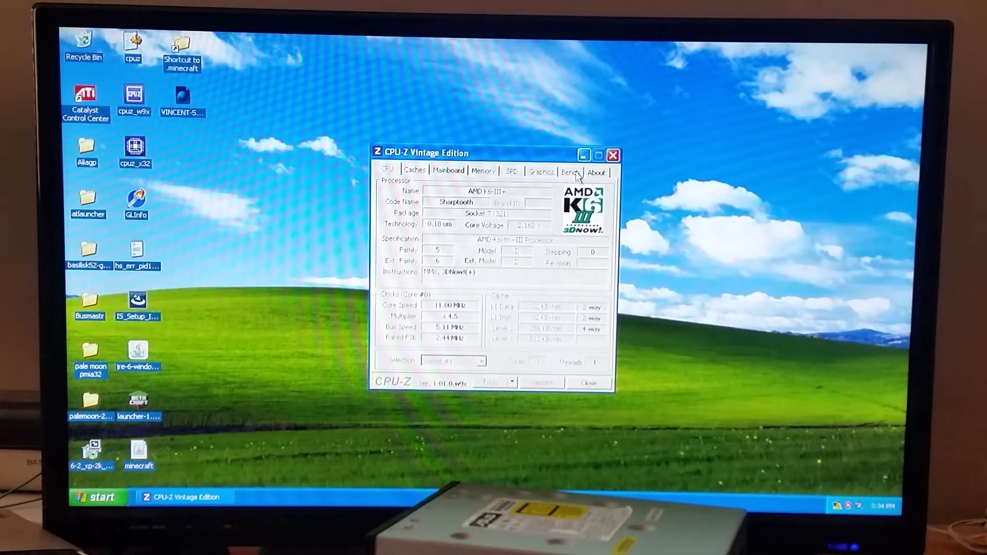
{"action": "left_click", "coordinate": [569, 171]}
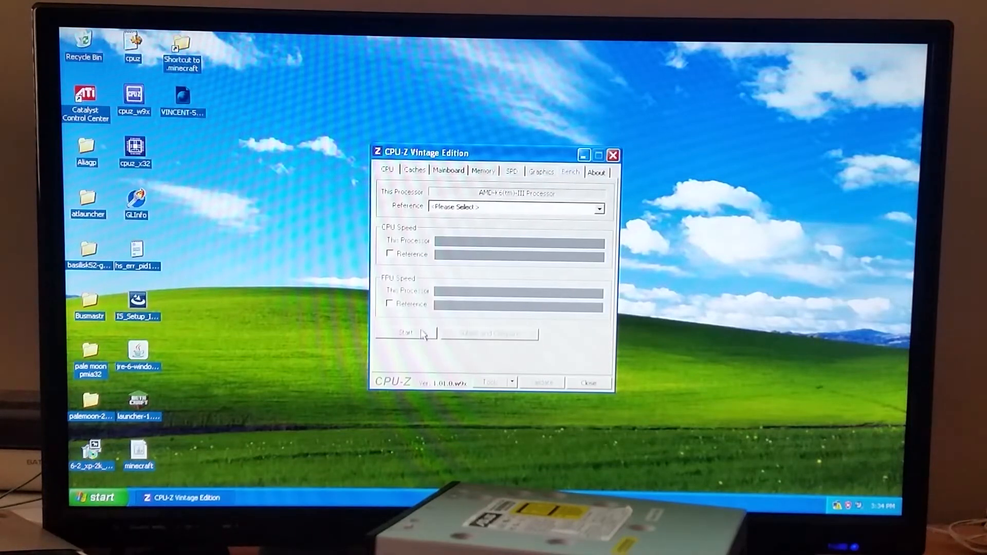
{"action": "left_click", "coordinate": [406, 333]}
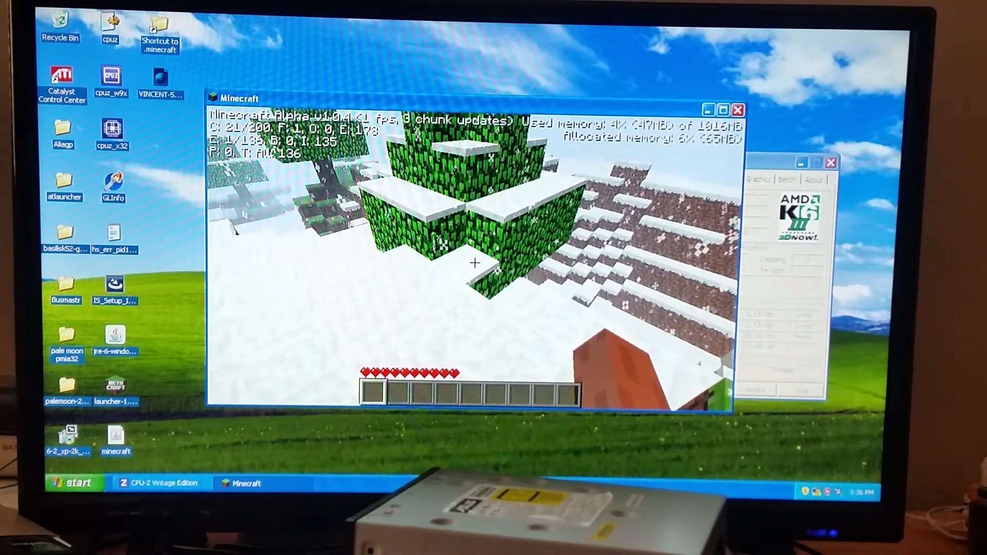
{"action": "mouse_move", "coordinate": [472, 261]}
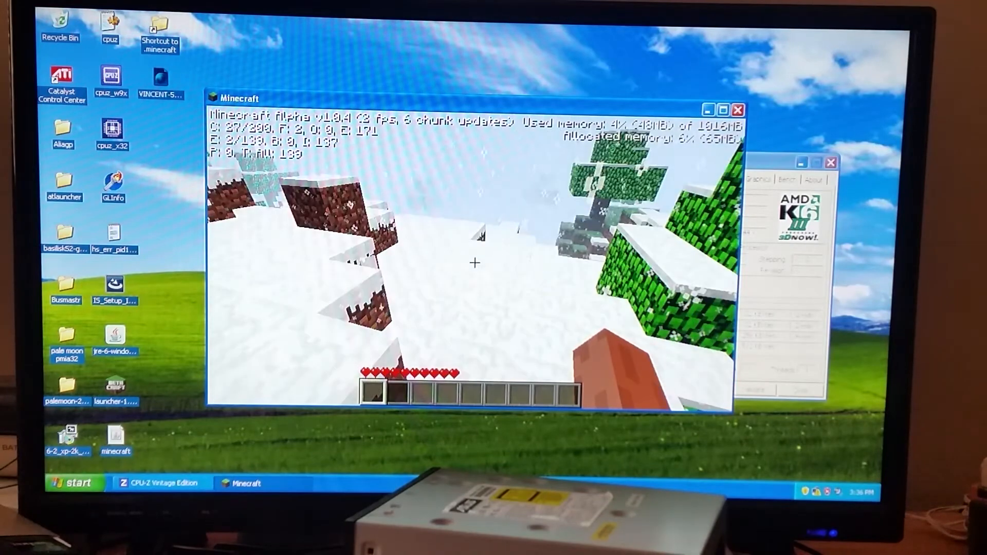